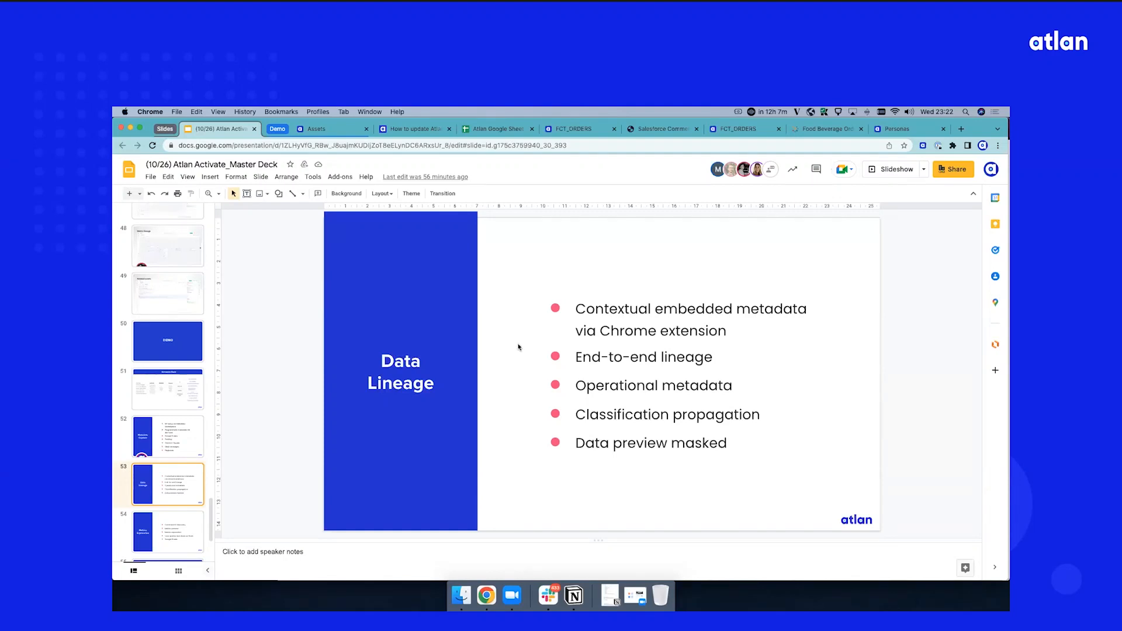
mouse_move(809, 143)
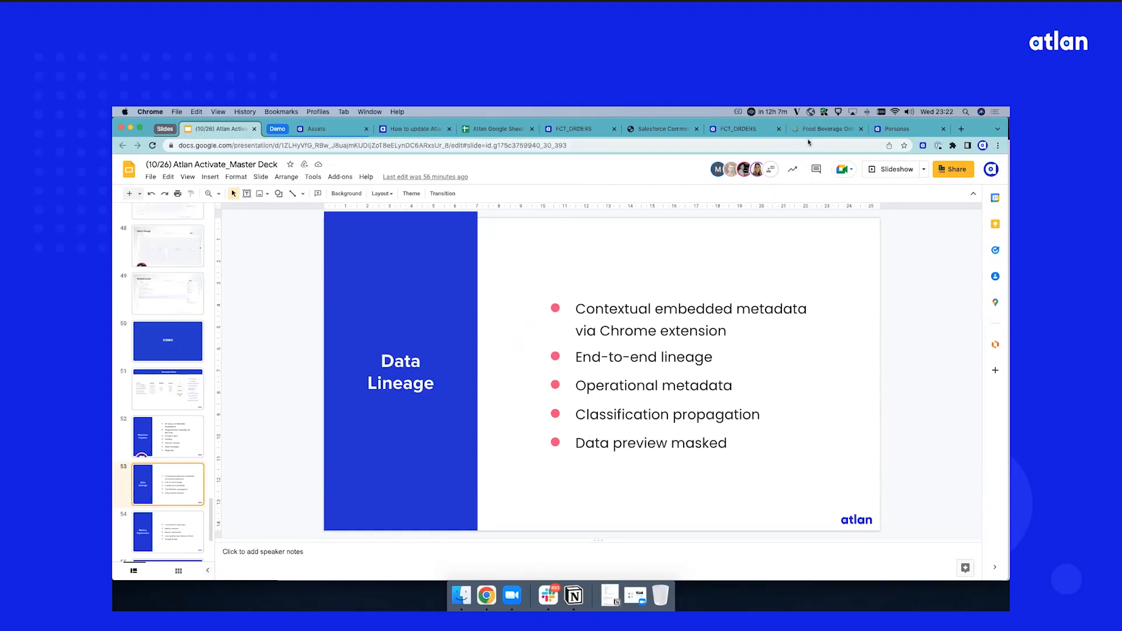
- Switch to the Food Beverage Order Analysis dashboard tab in Tableau Online
click(826, 129)
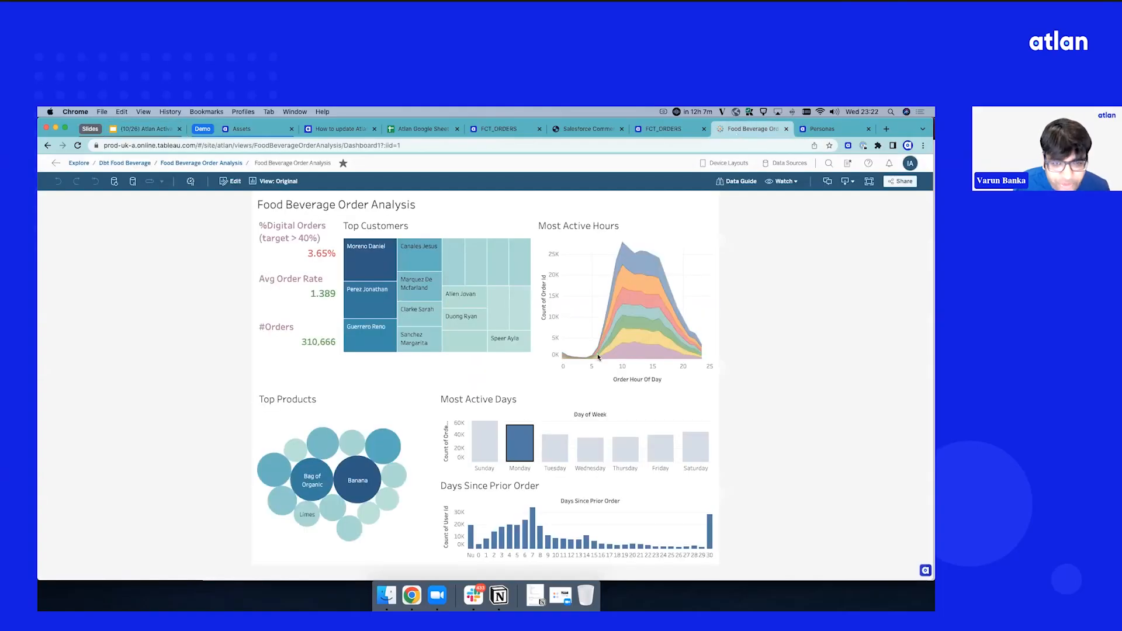
mouse_move(748, 430)
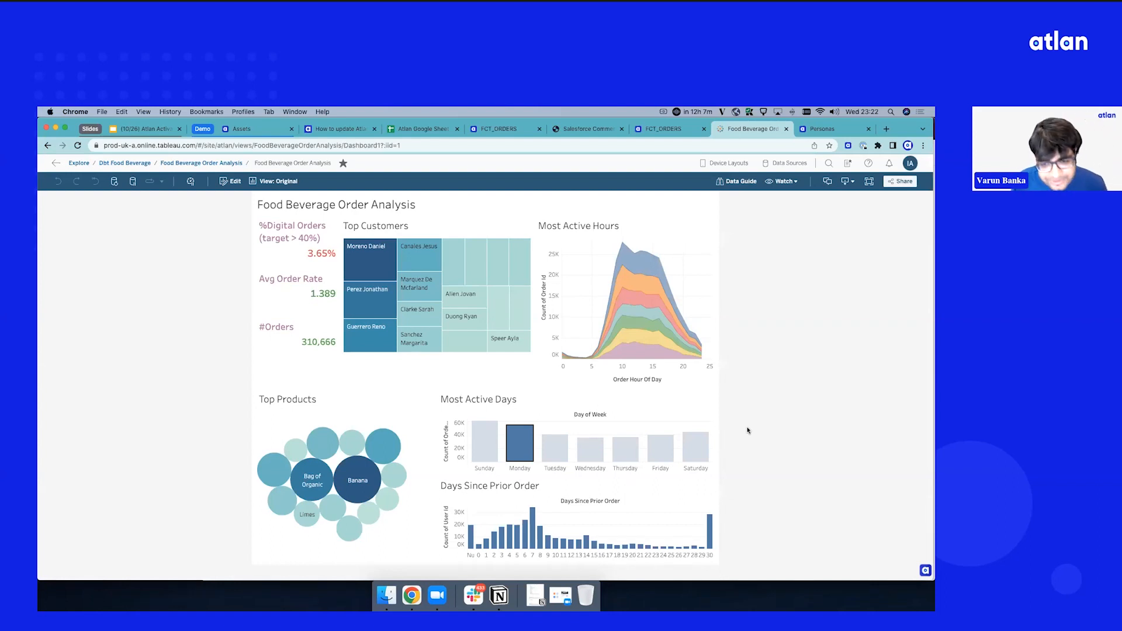
mouse_move(316, 561)
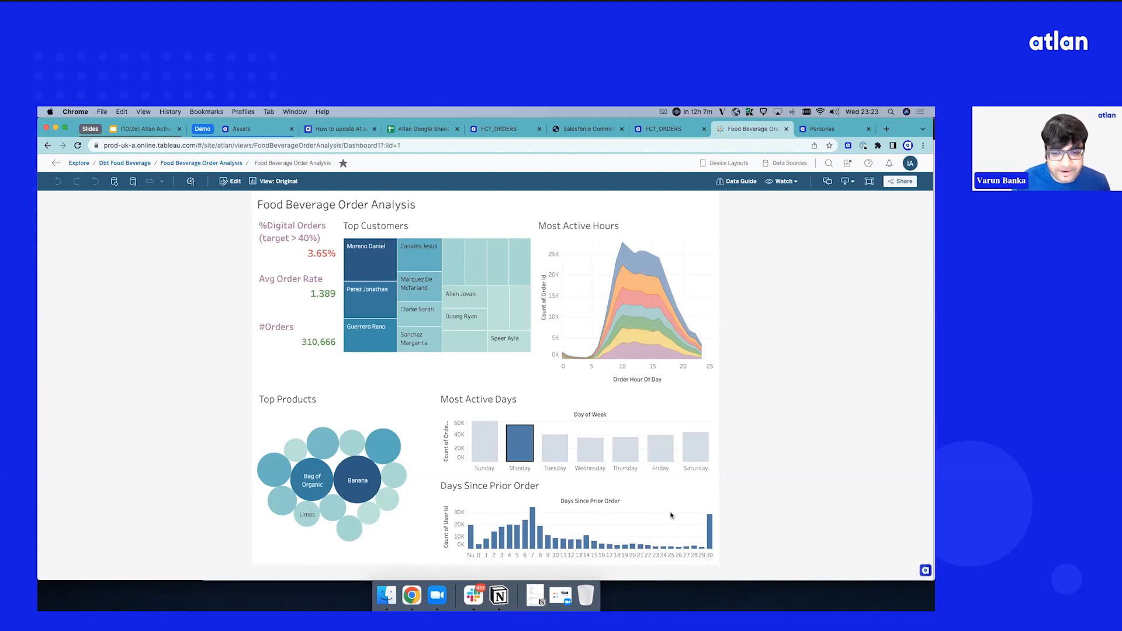
mouse_move(749, 446)
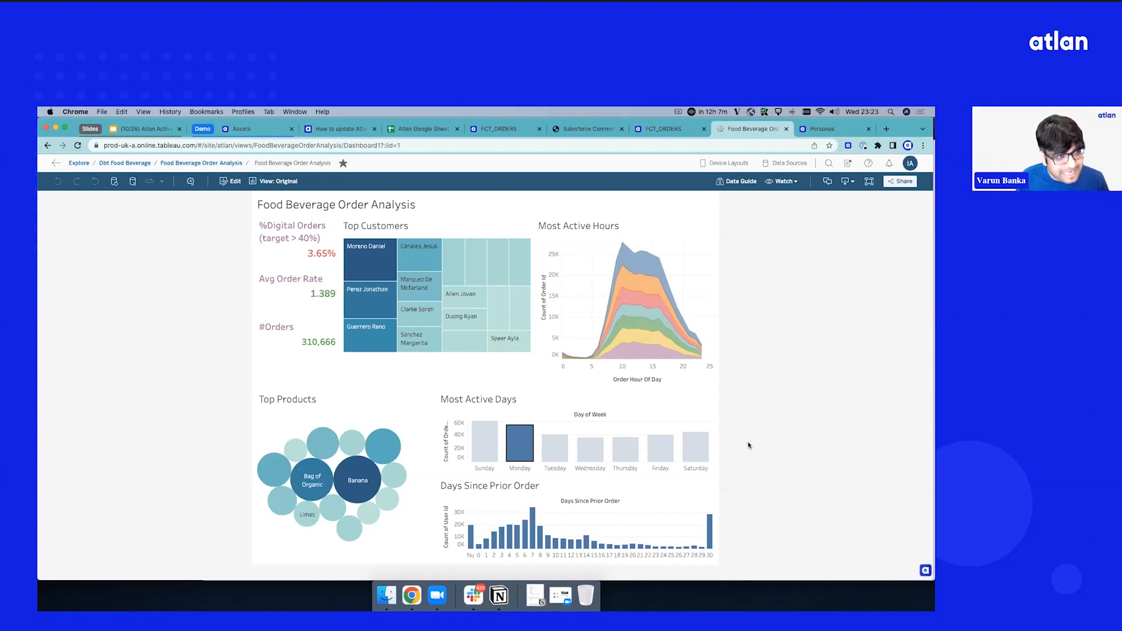
mouse_move(900, 587)
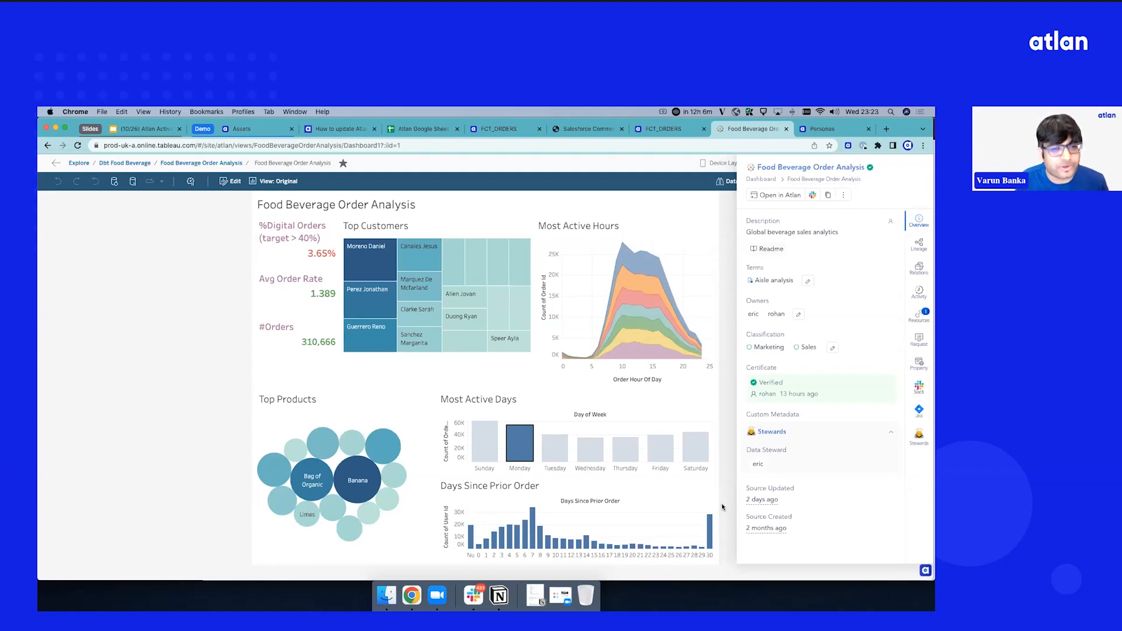
mouse_move(842, 377)
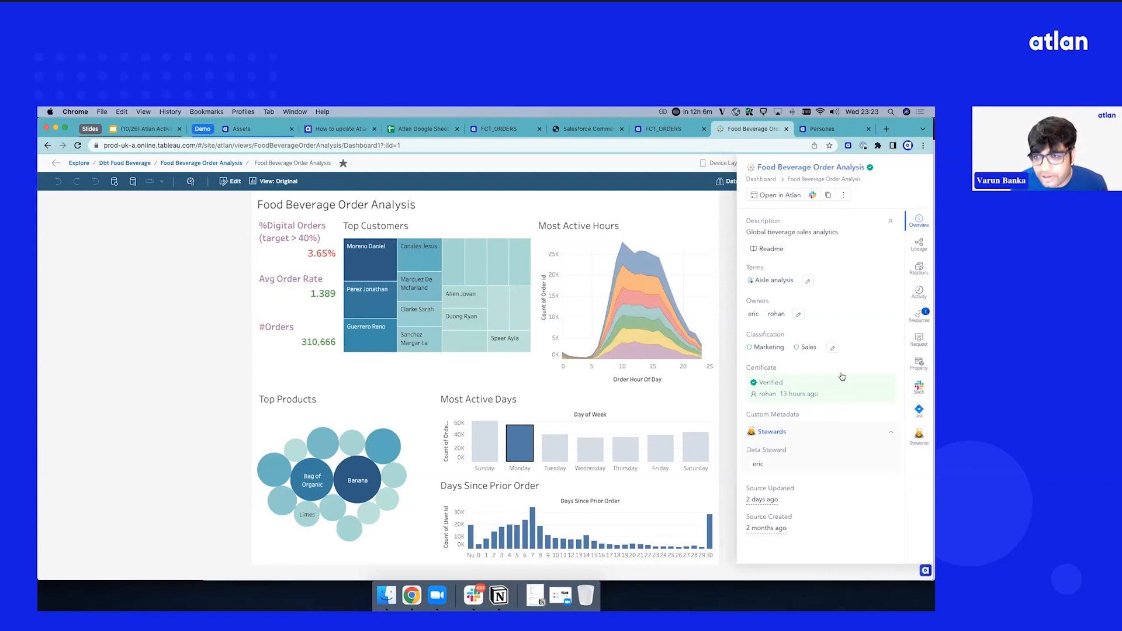
- Open and close the dashboard Readme, then review owners eric and rohan, Aisle analysis term and classifications
click(771, 249)
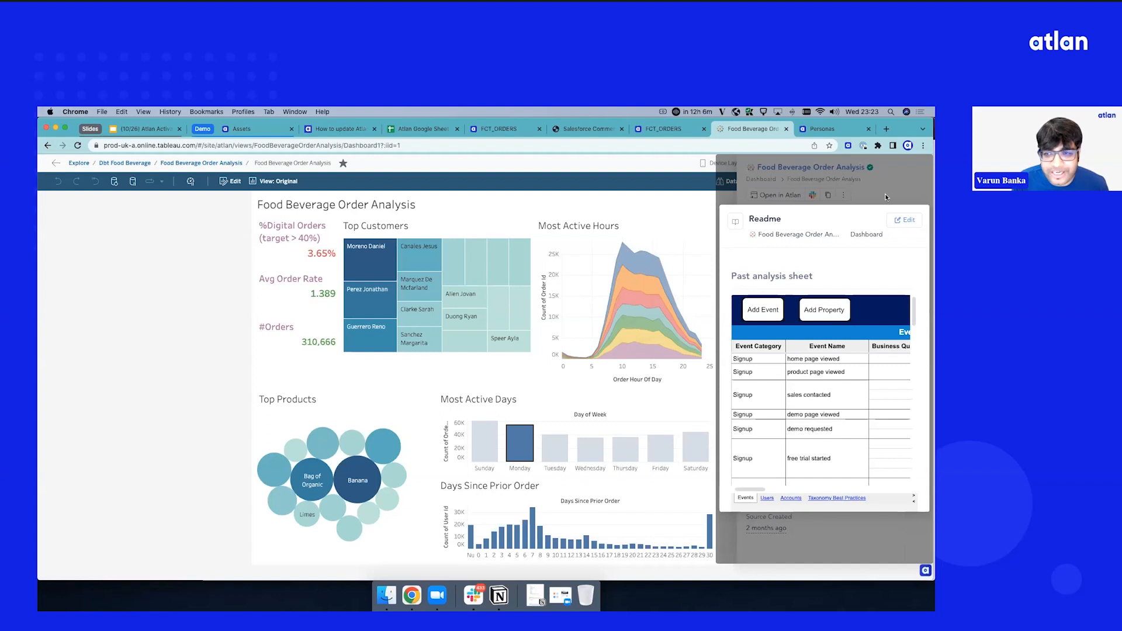
click(919, 220)
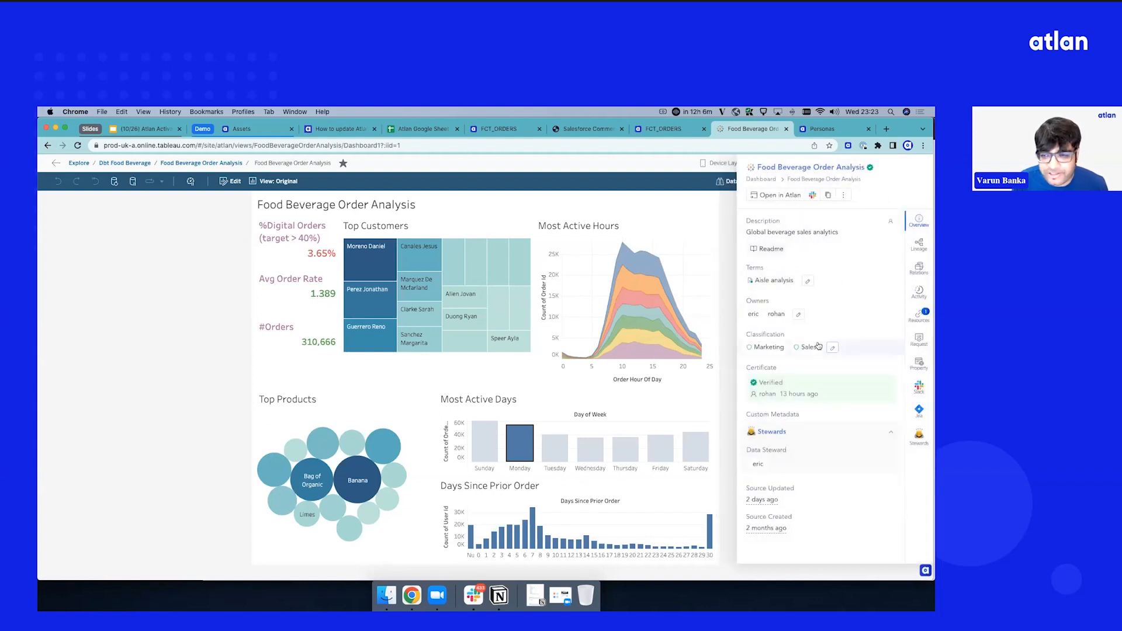
click(766, 313)
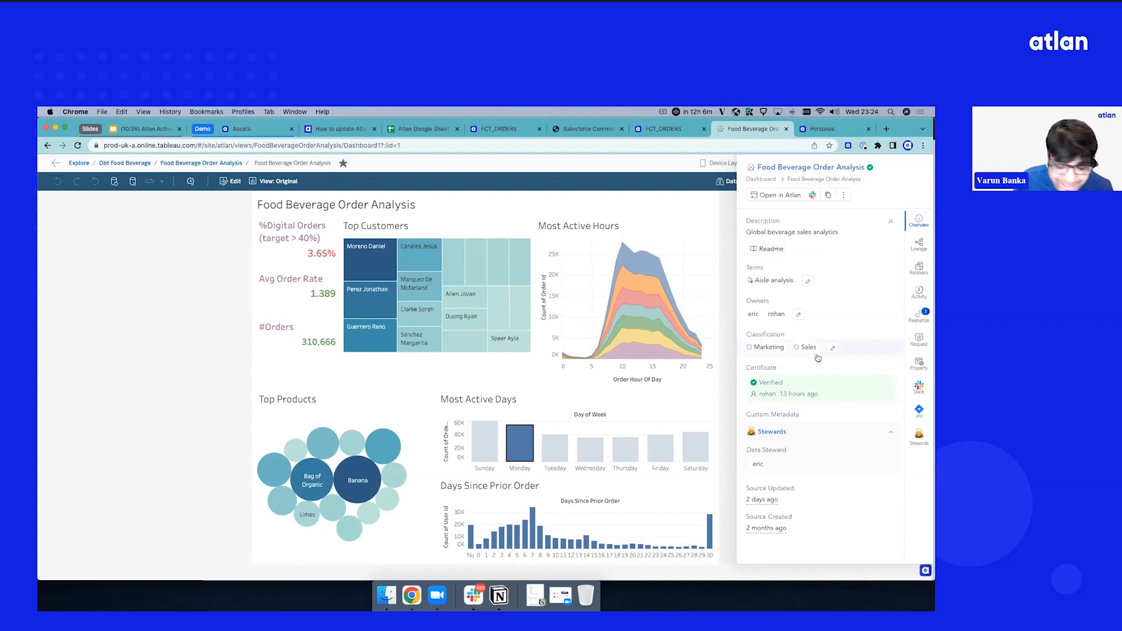
mouse_move(821, 388)
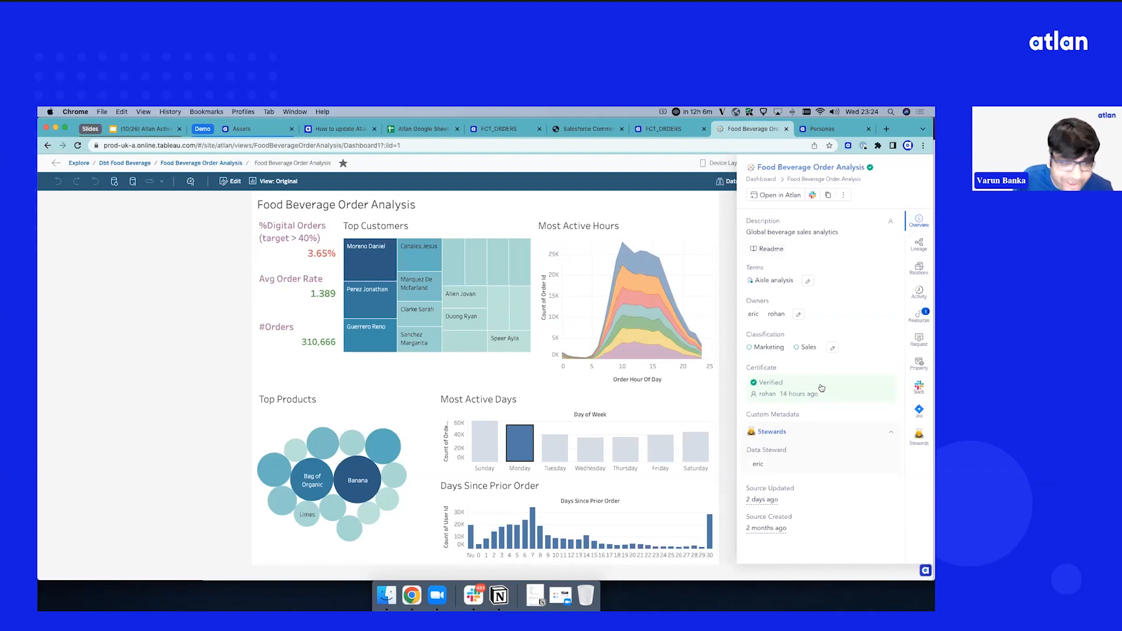
mouse_move(810, 393)
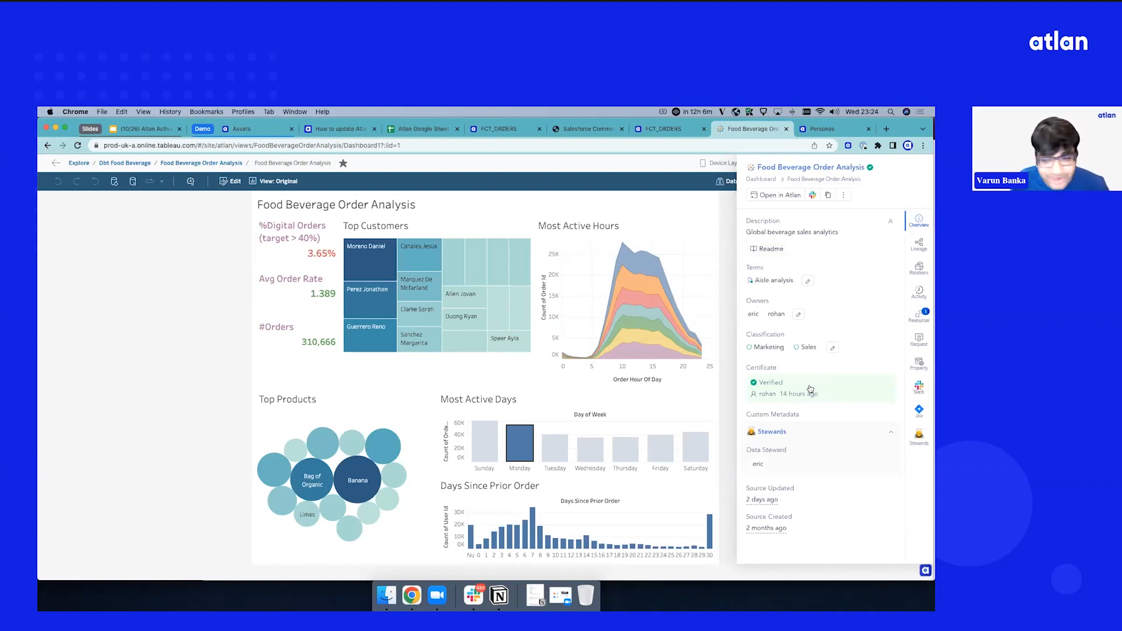
mouse_move(762, 499)
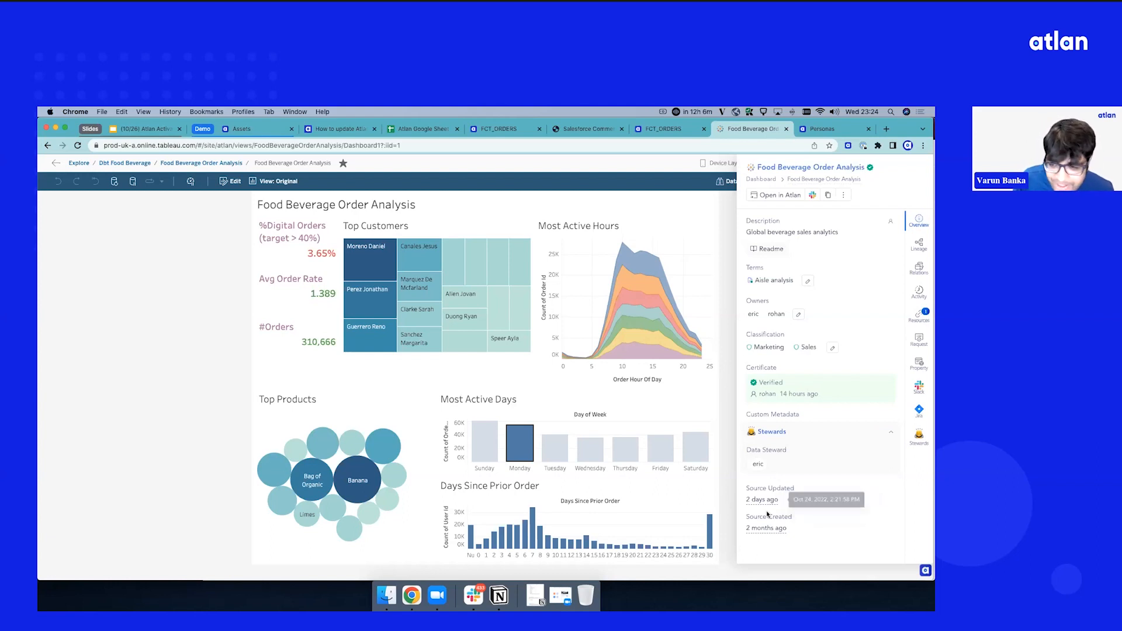
mouse_move(794, 529)
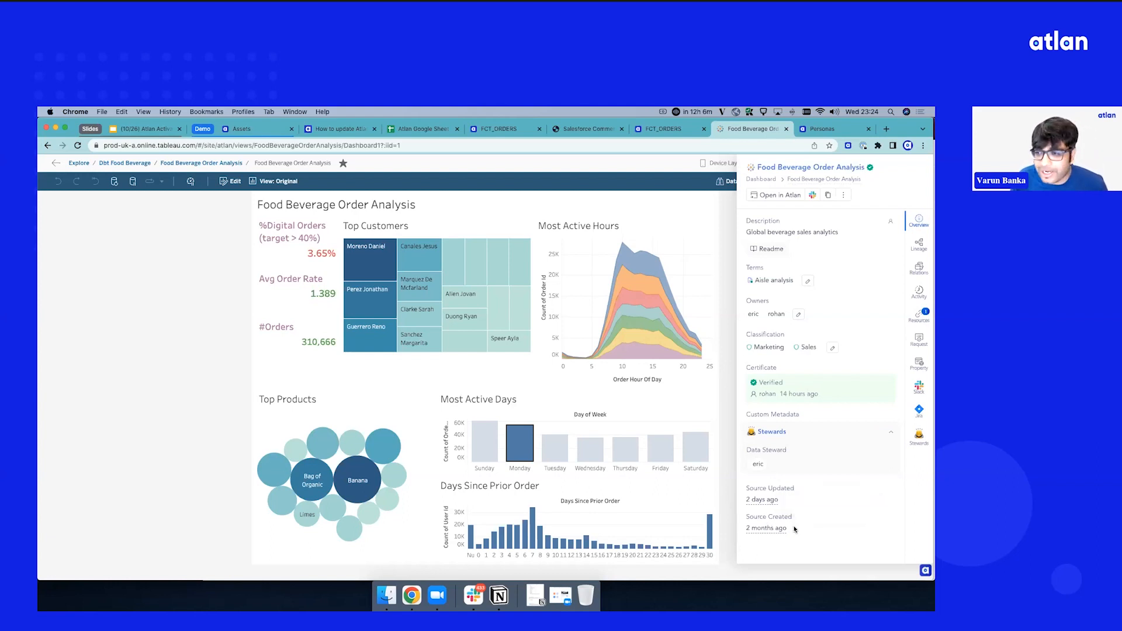
mouse_move(585, 428)
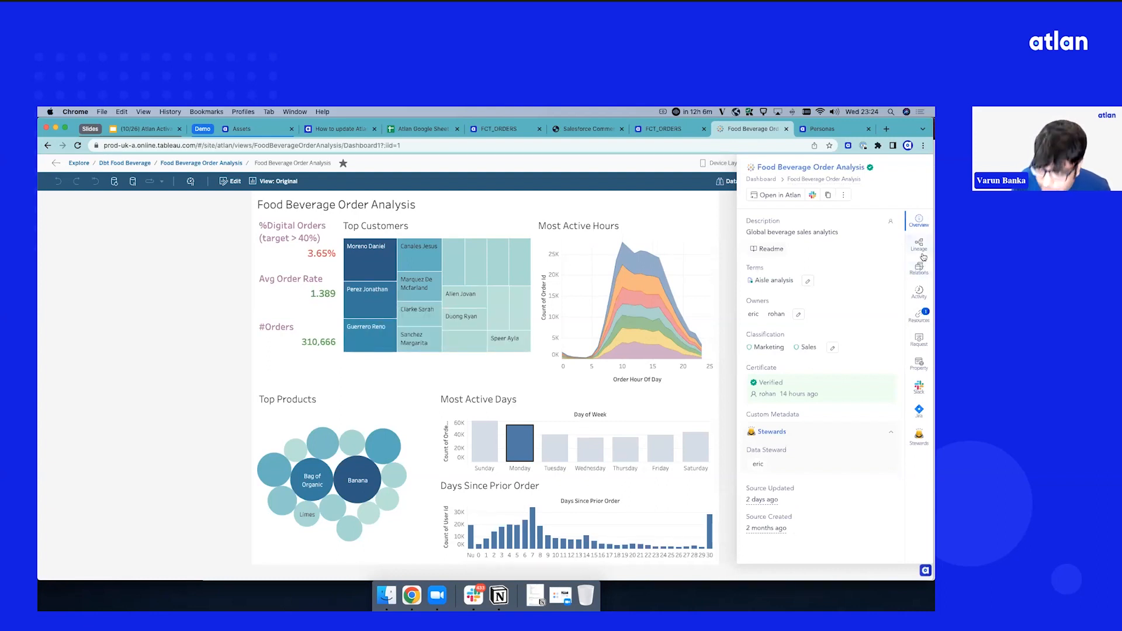
- List the dashboard's 12 lineage assets and open them as a full lineage graph
click(919, 243)
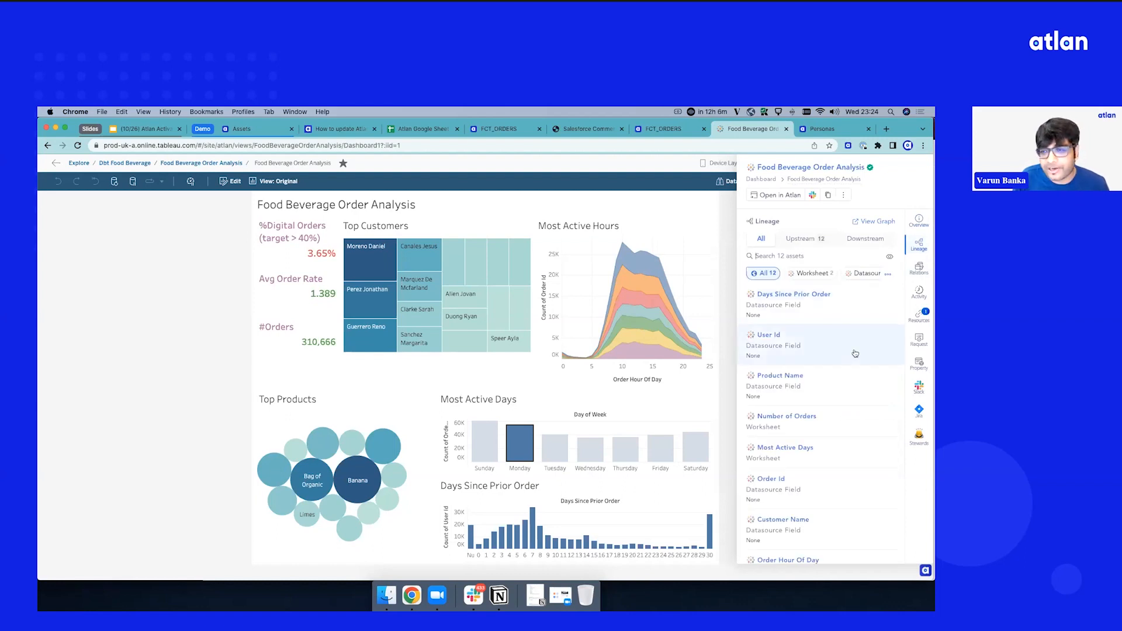
mouse_move(829, 351)
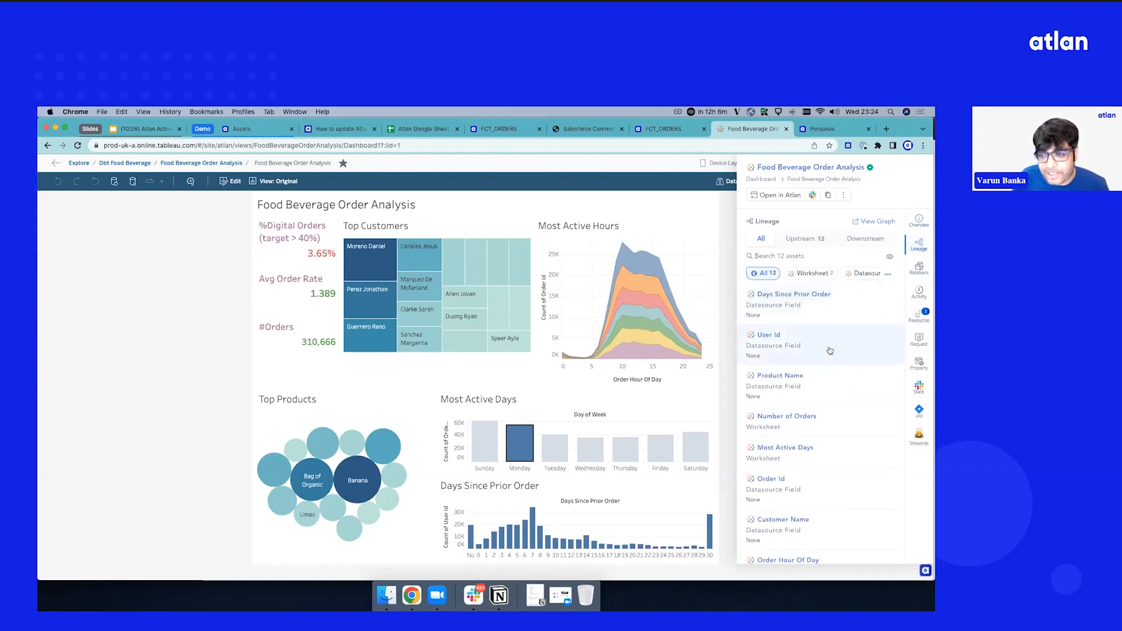
click(854, 273)
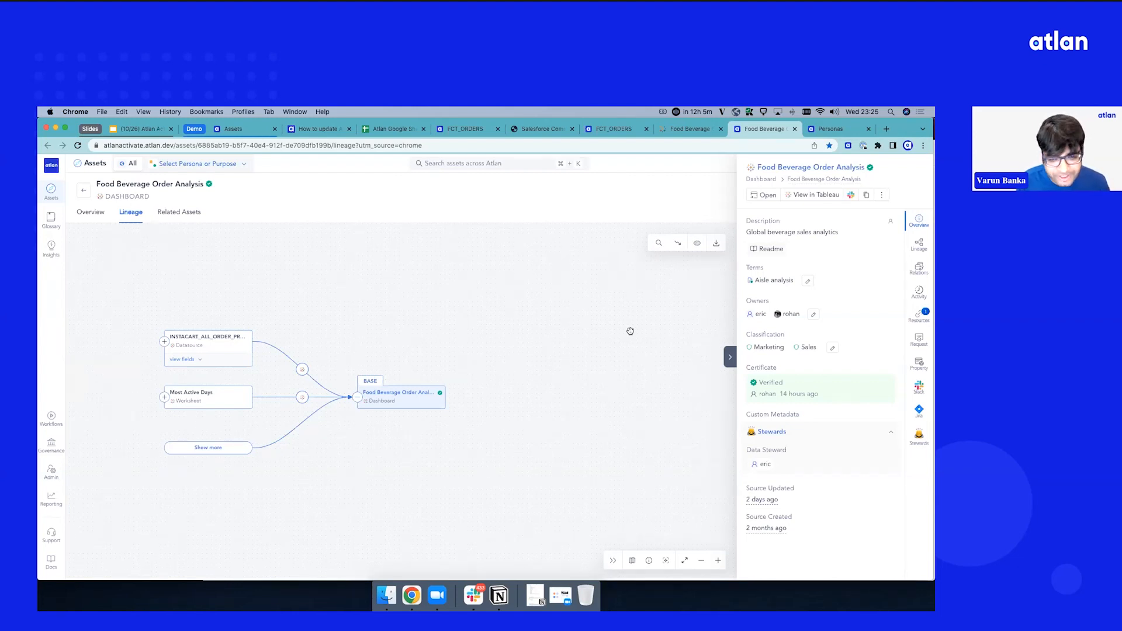
mouse_move(381, 474)
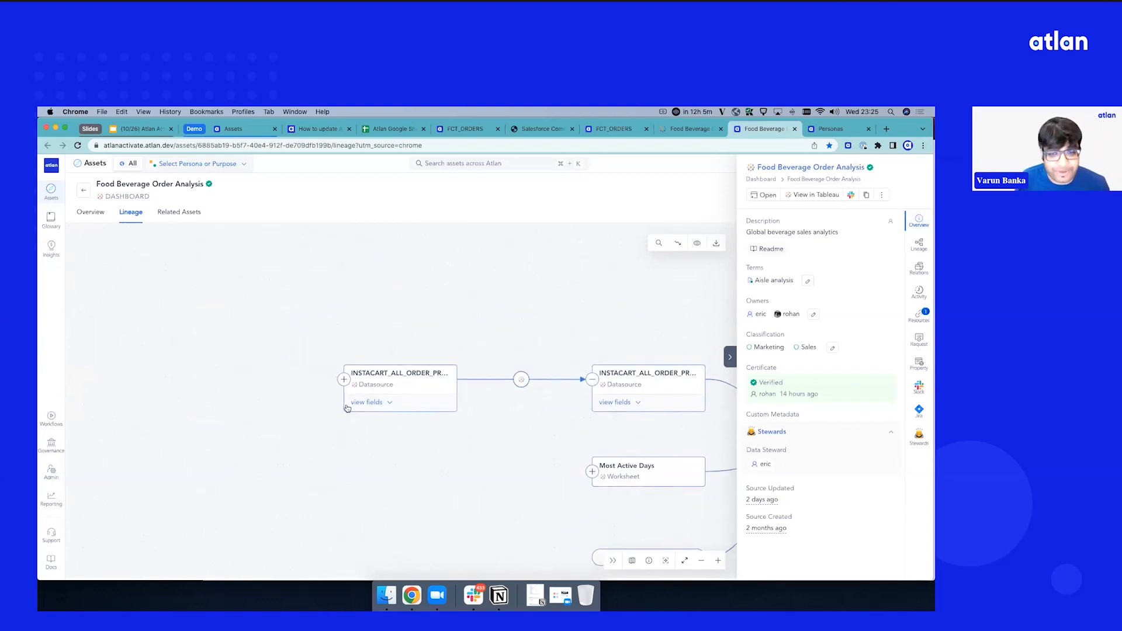
- Expand the INSTACART datasource node to reveal FCT_ORDERS and two INSTACART tables
click(344, 378)
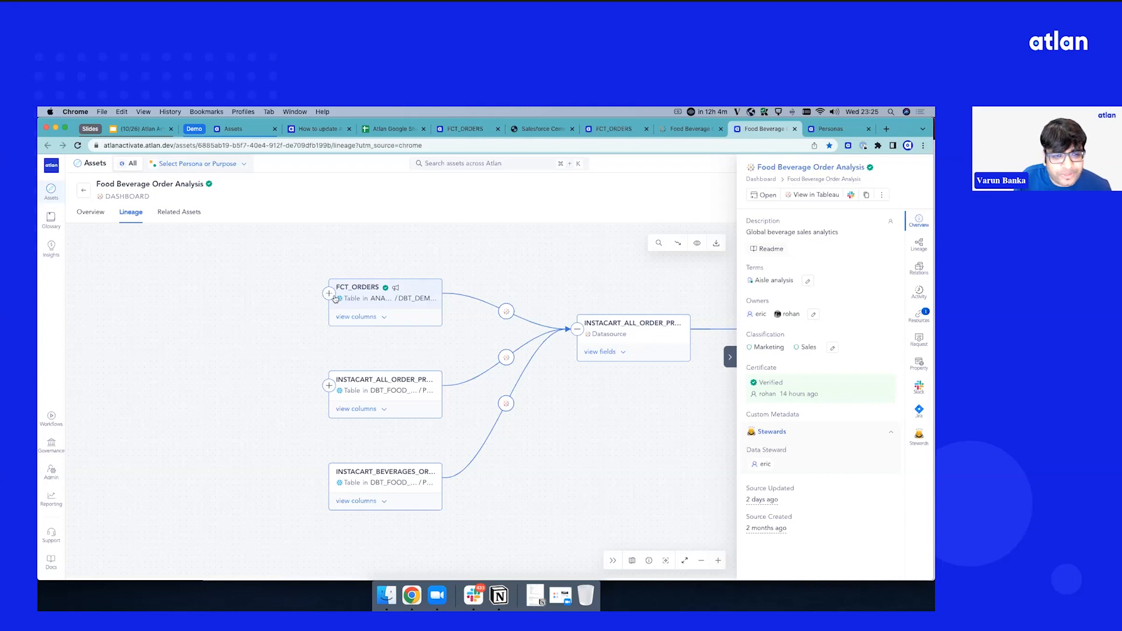
- Show FCT_ORDERS details, expand its four upstream staging views, and open the dbt process
click(358, 287)
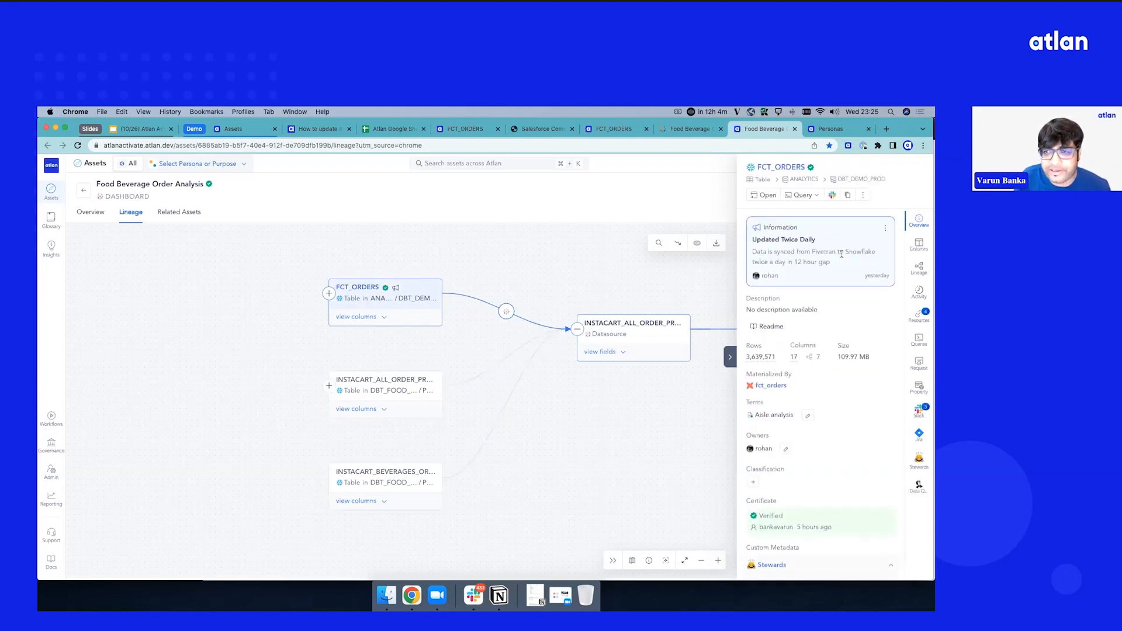
click(730, 357)
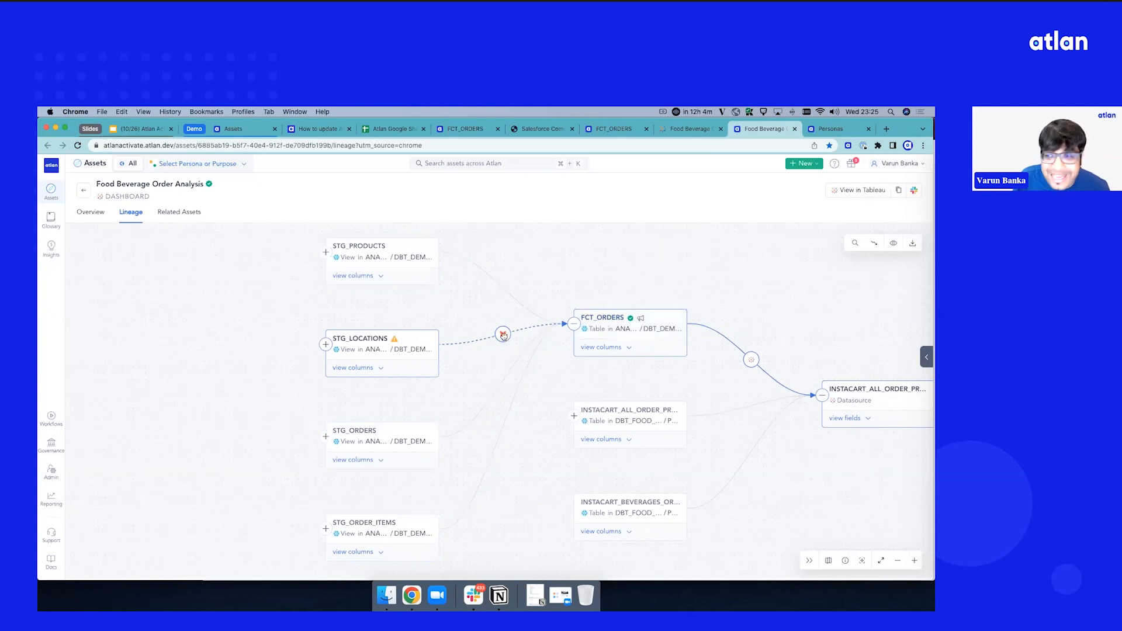
click(503, 335)
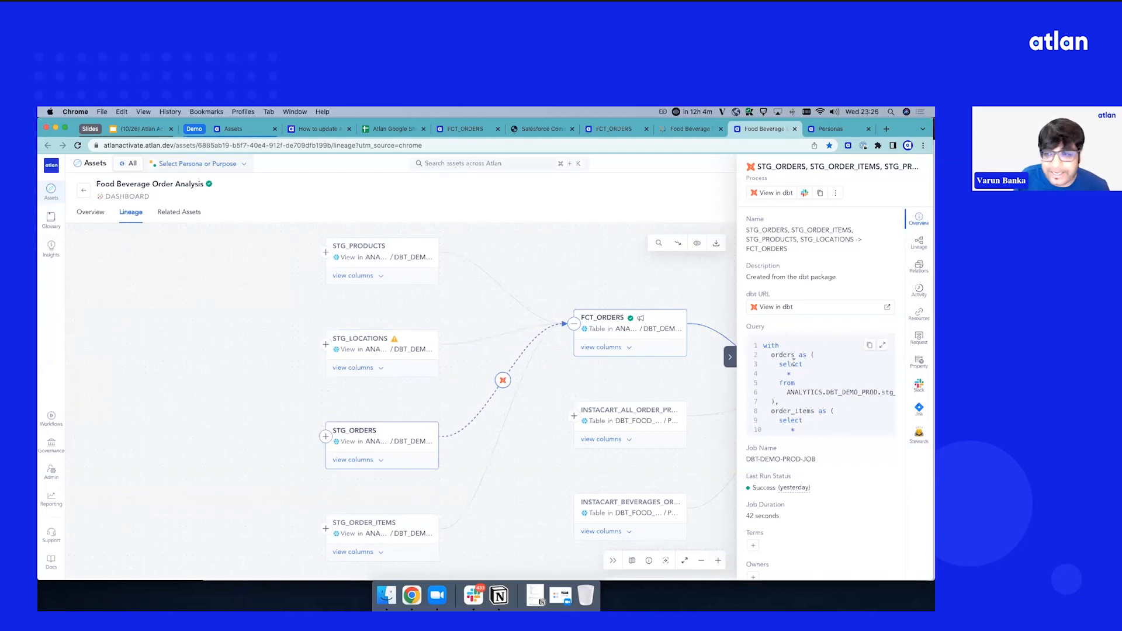
mouse_move(801, 310)
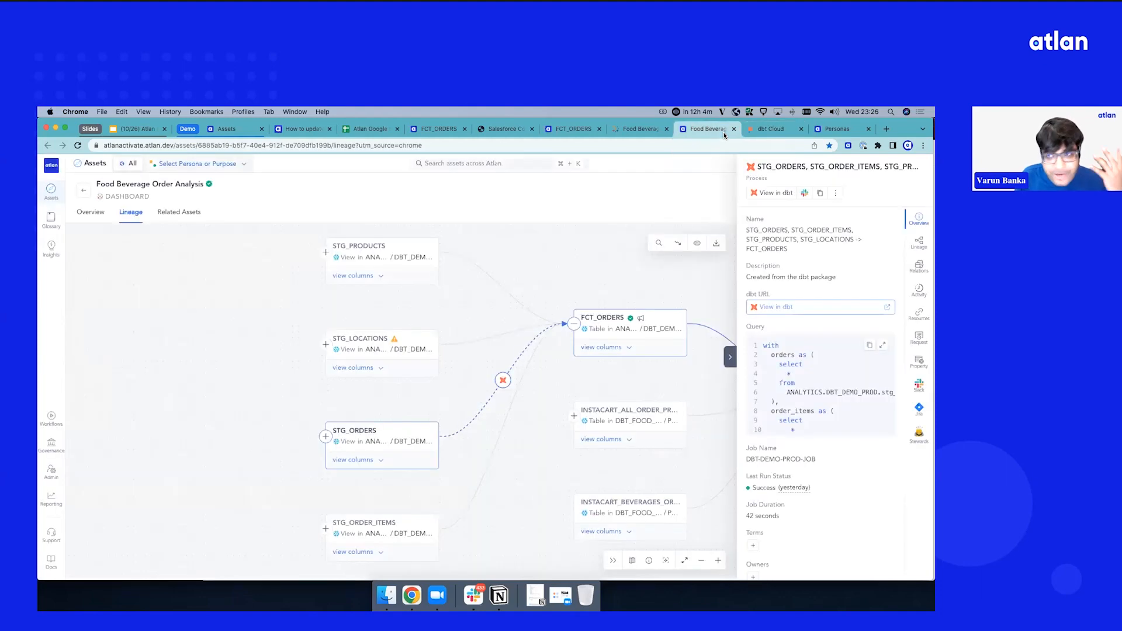
mouse_move(782, 491)
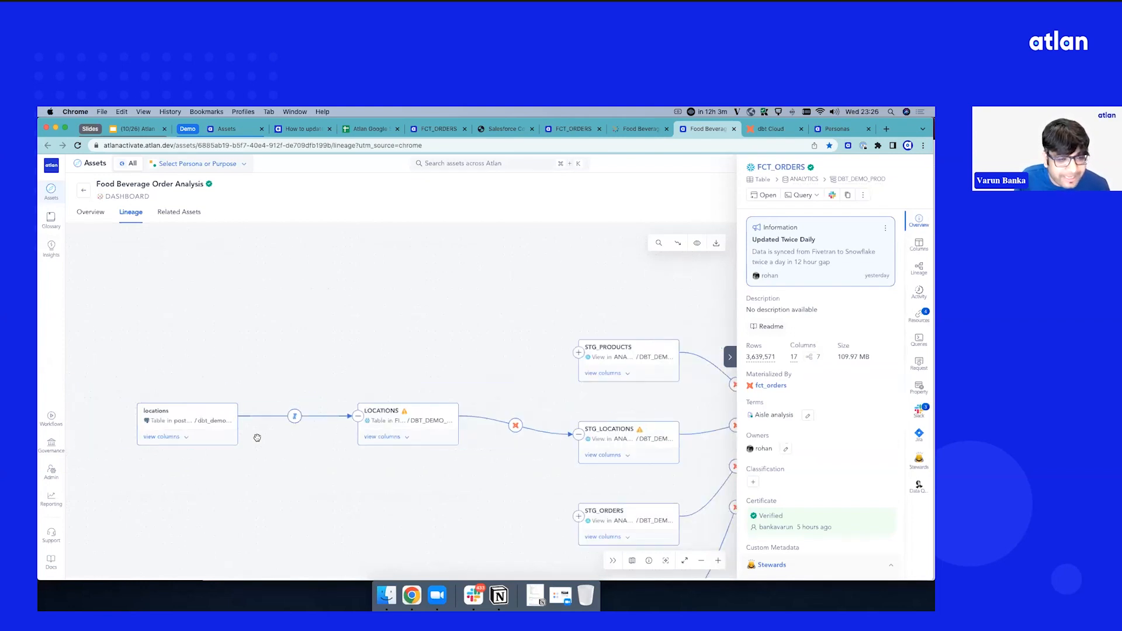
mouse_move(347, 424)
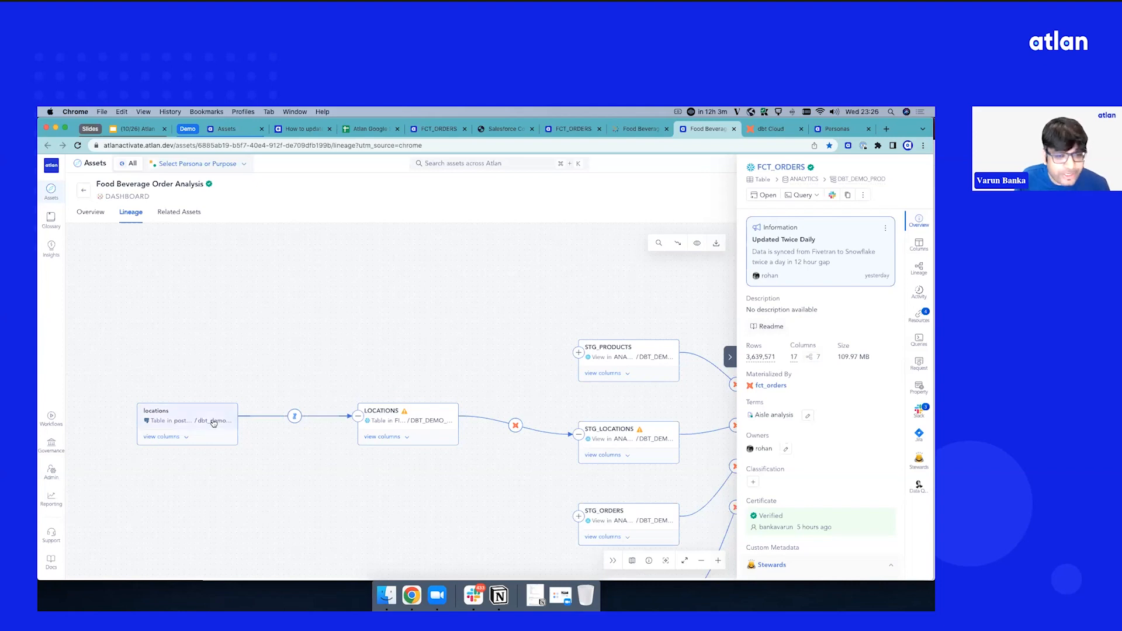
mouse_move(380, 421)
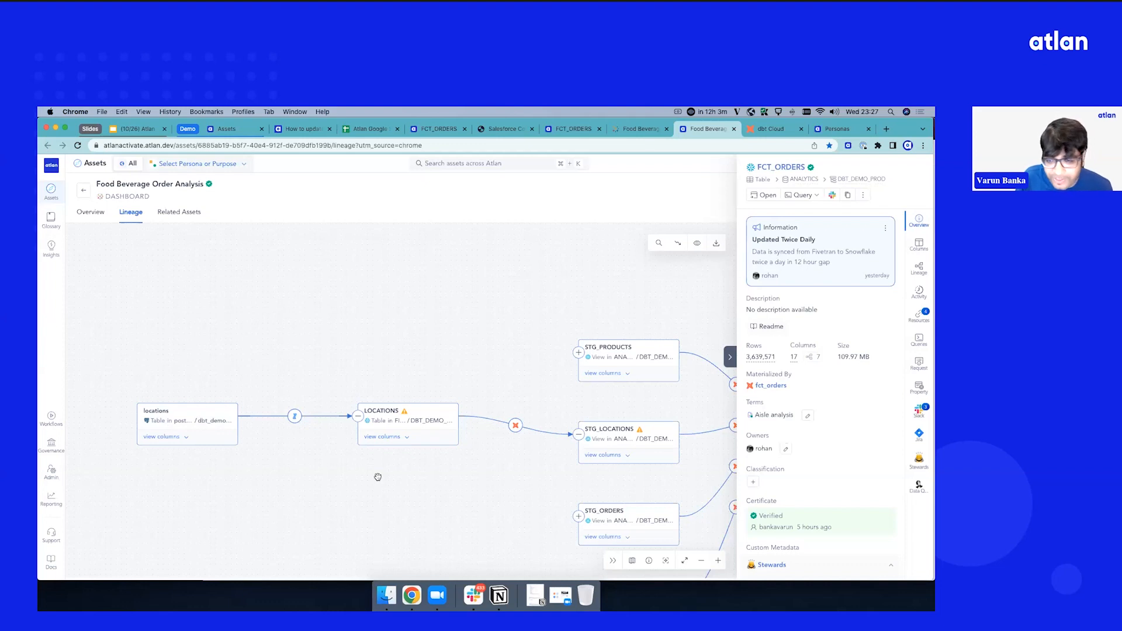
mouse_move(362, 453)
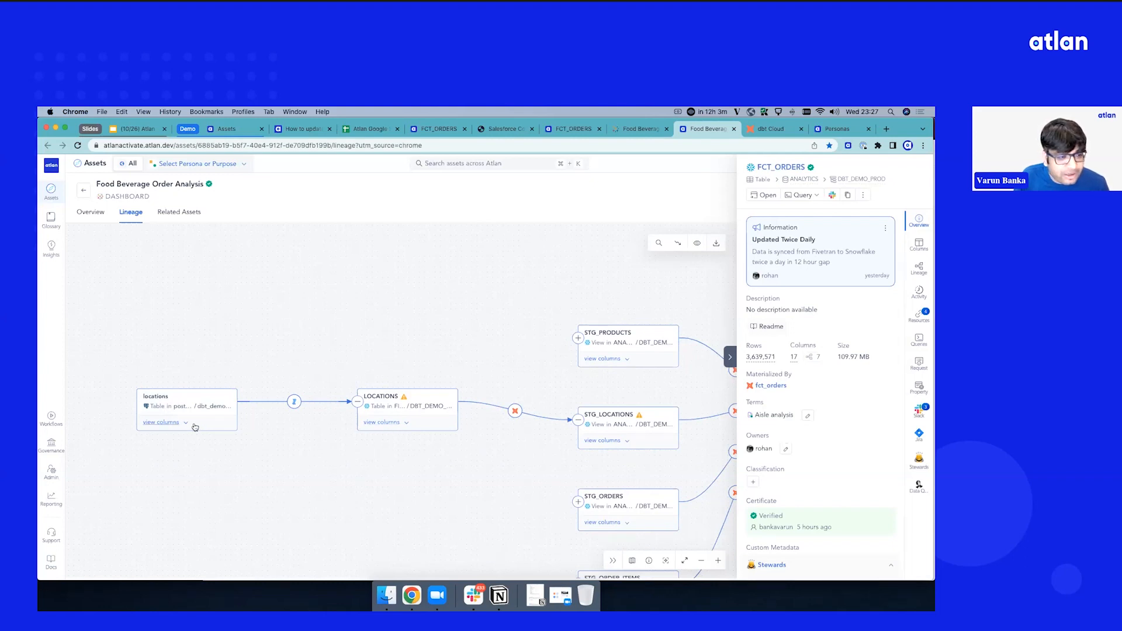
- List the locations table's columns and trace the name column through to FCT_ORDERS with its PII tag
click(162, 421)
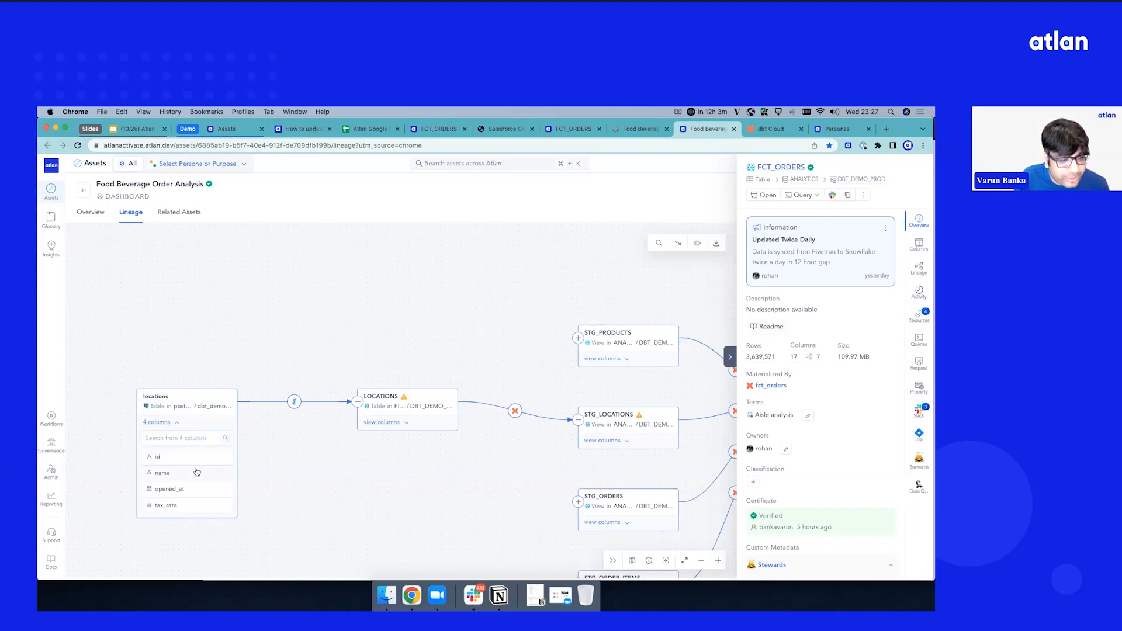
click(159, 472)
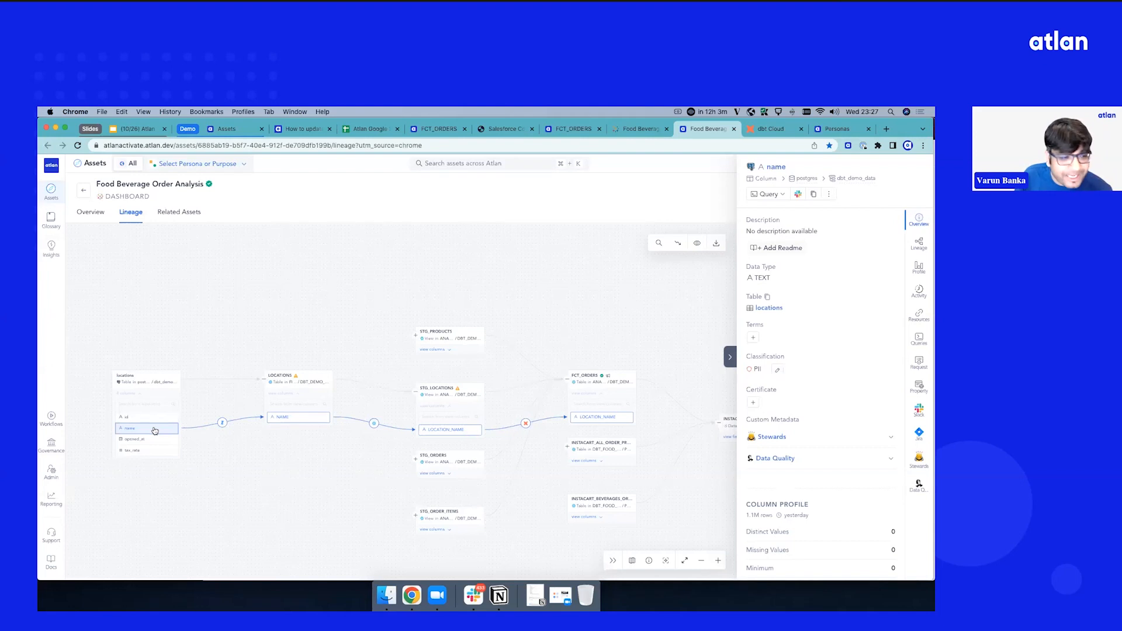
mouse_move(291, 420)
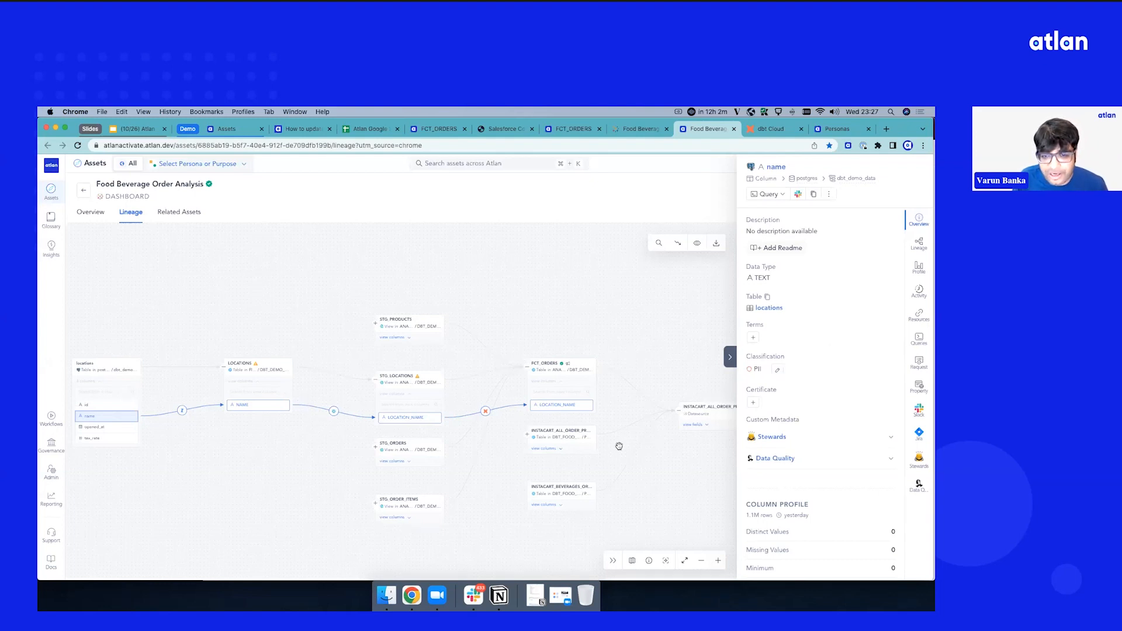
- Clear the name column highlight and reopen FCT_ORDERS details (3,639,571 rows, 17 columns)
click(561, 365)
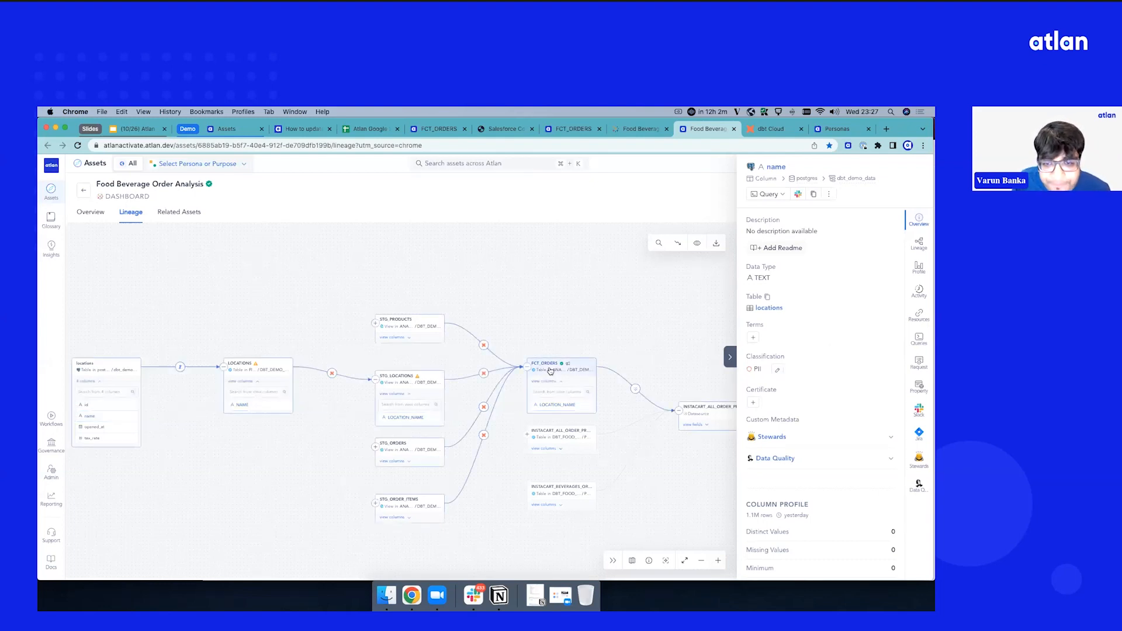
click(547, 365)
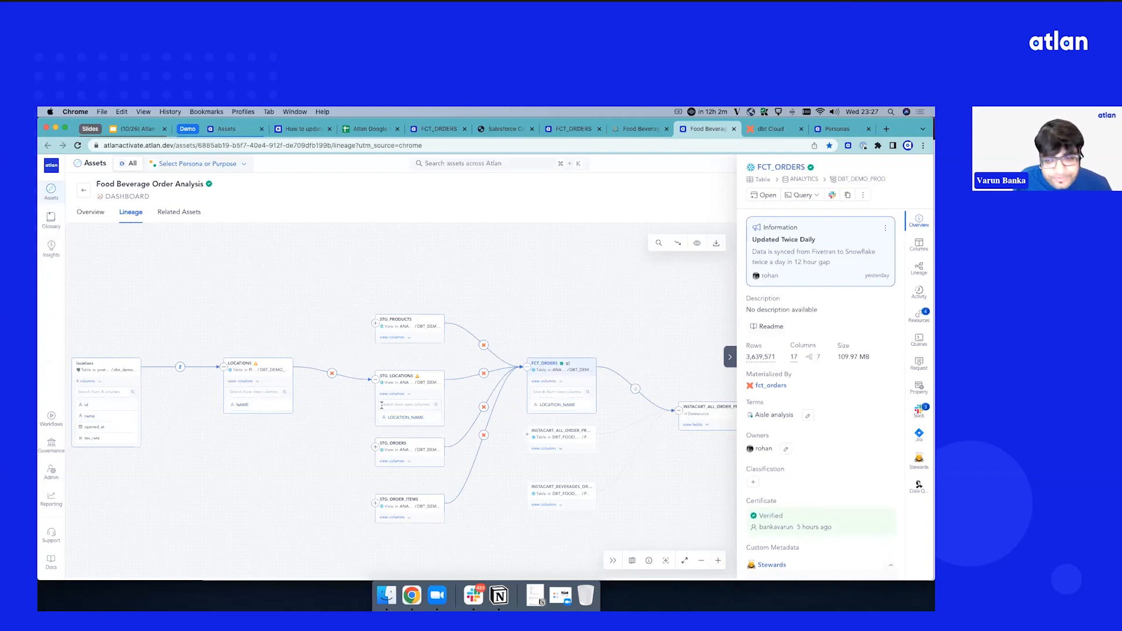
mouse_move(863, 434)
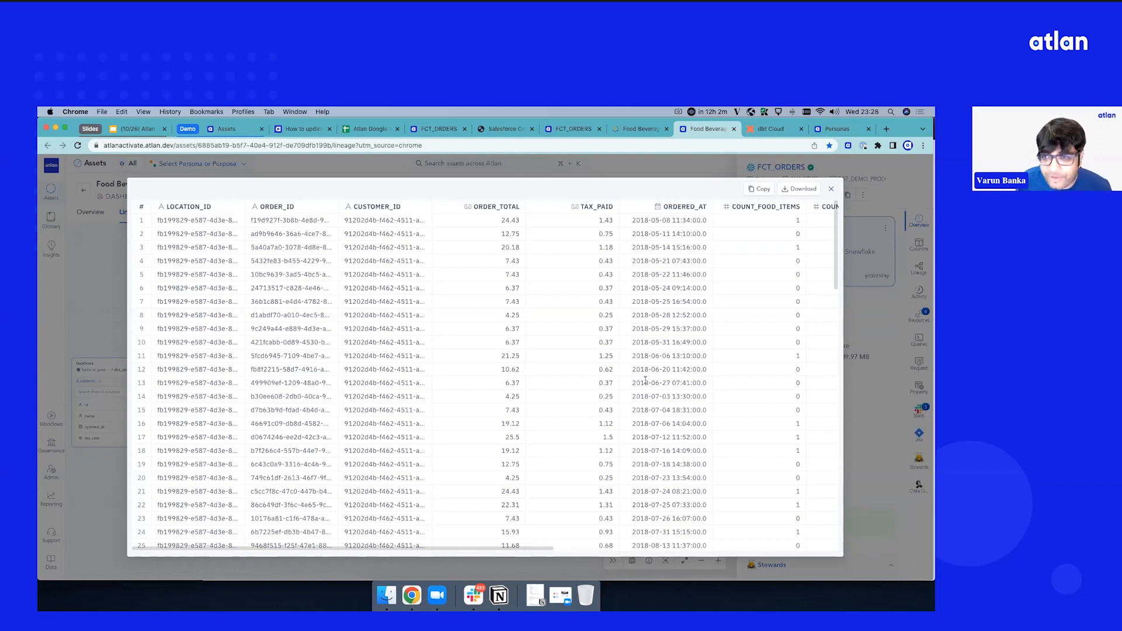
- Scroll the FCT_ORDERS sample rows from LOCATION_ID across to the item subtotal columns
scroll(right, 3)
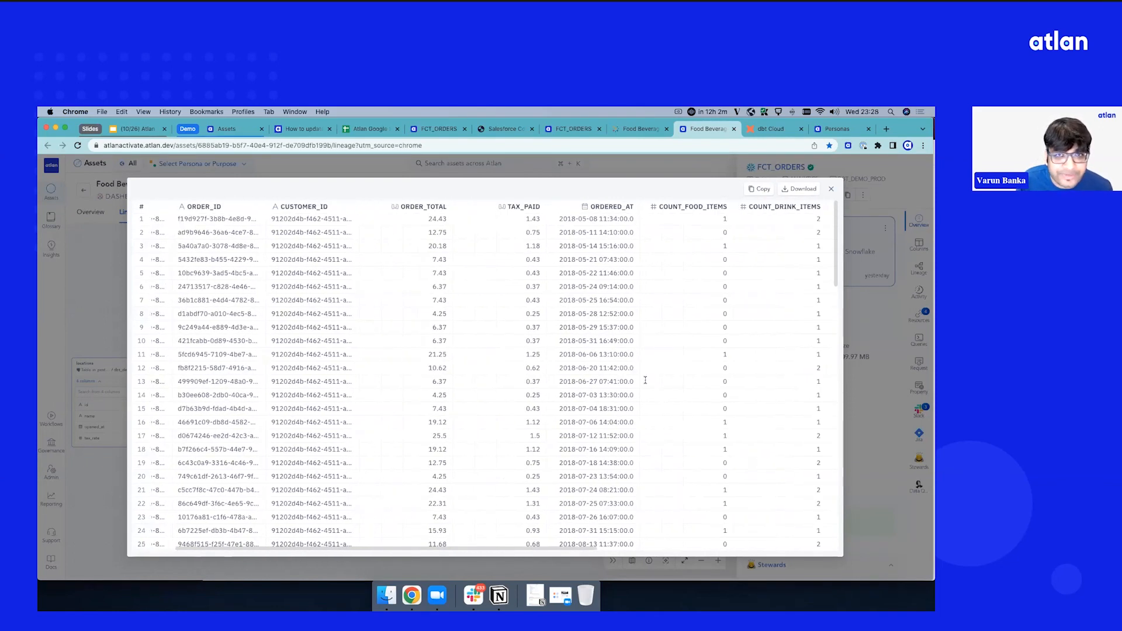
scroll(right, 3)
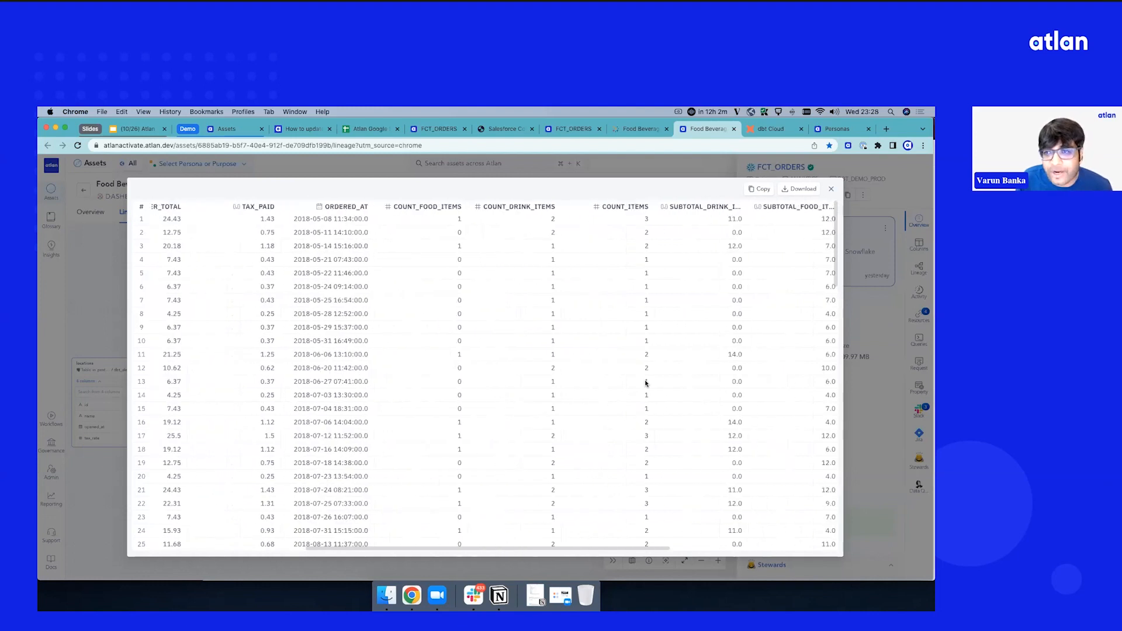
scroll(right, 3)
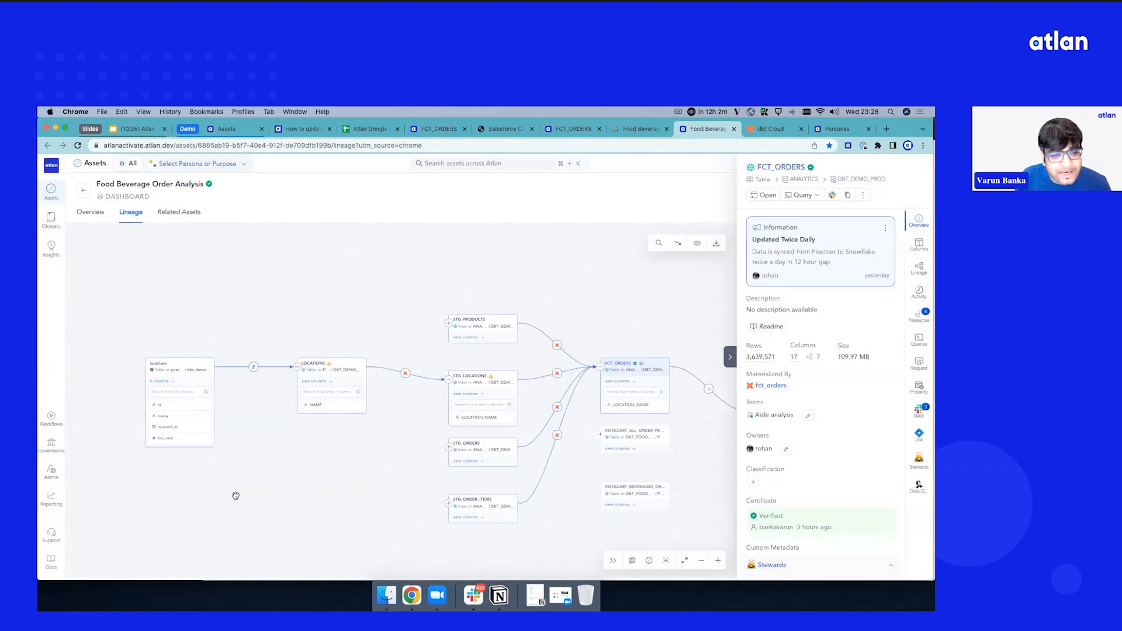
mouse_move(298, 398)
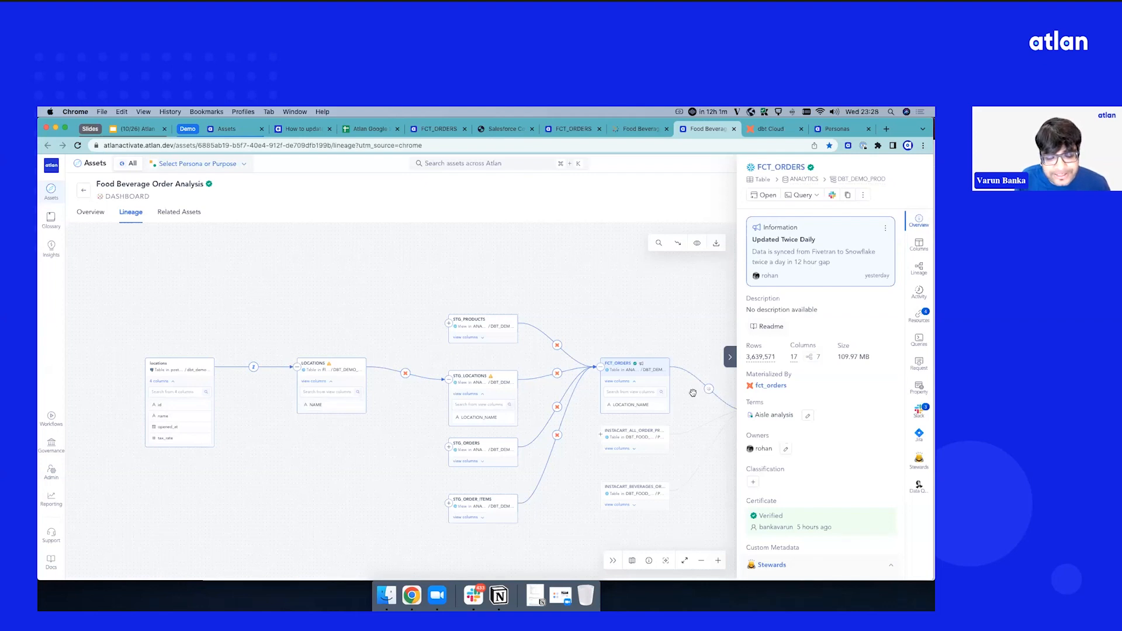
mouse_move(189, 422)
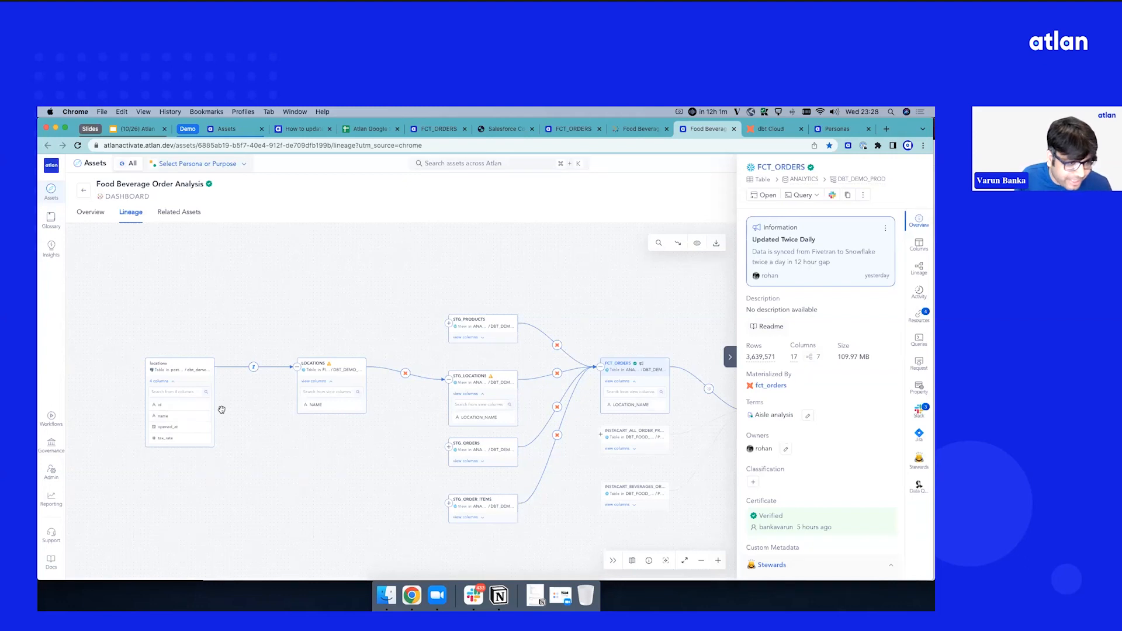
- Re-trace the locations name column, view its PII classification, then return to the Data Lineage slide
click(166, 416)
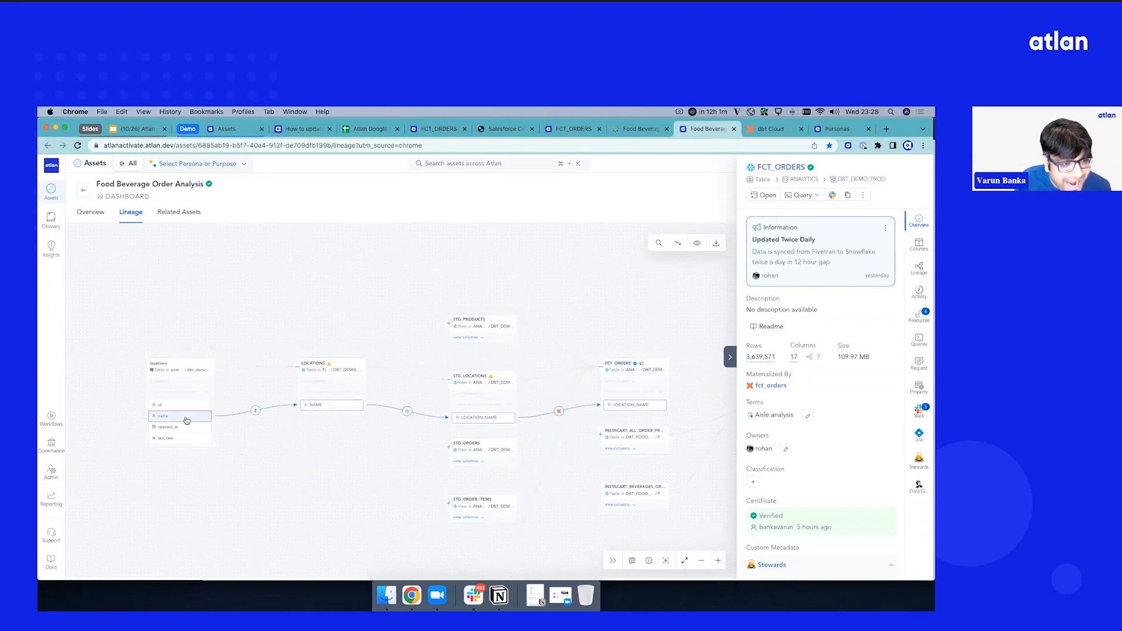
click(164, 416)
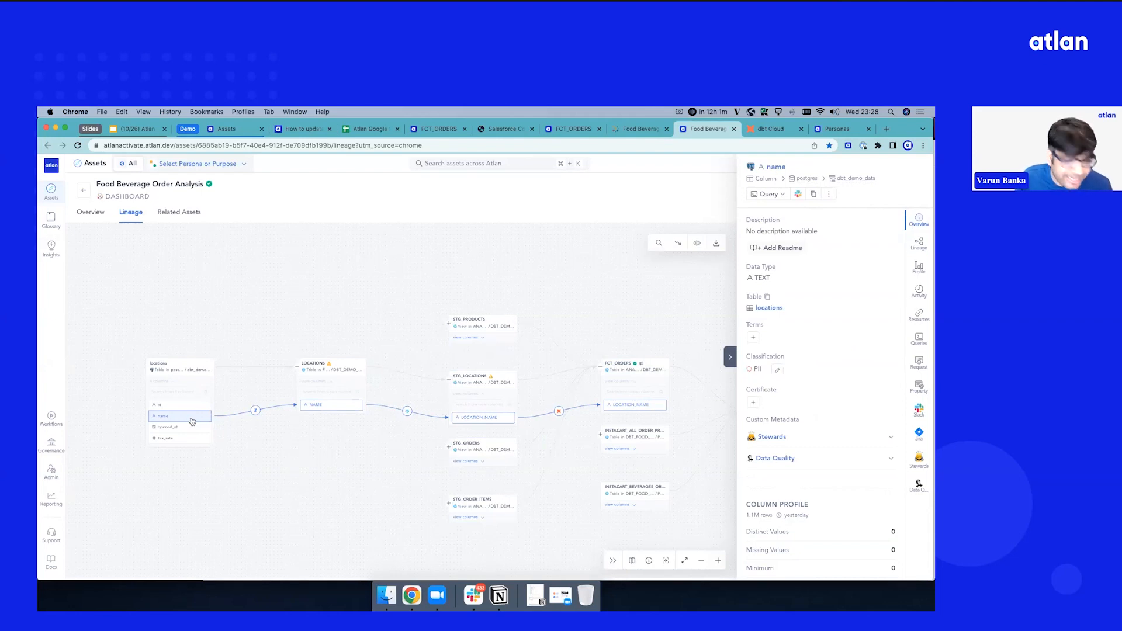
mouse_move(189, 420)
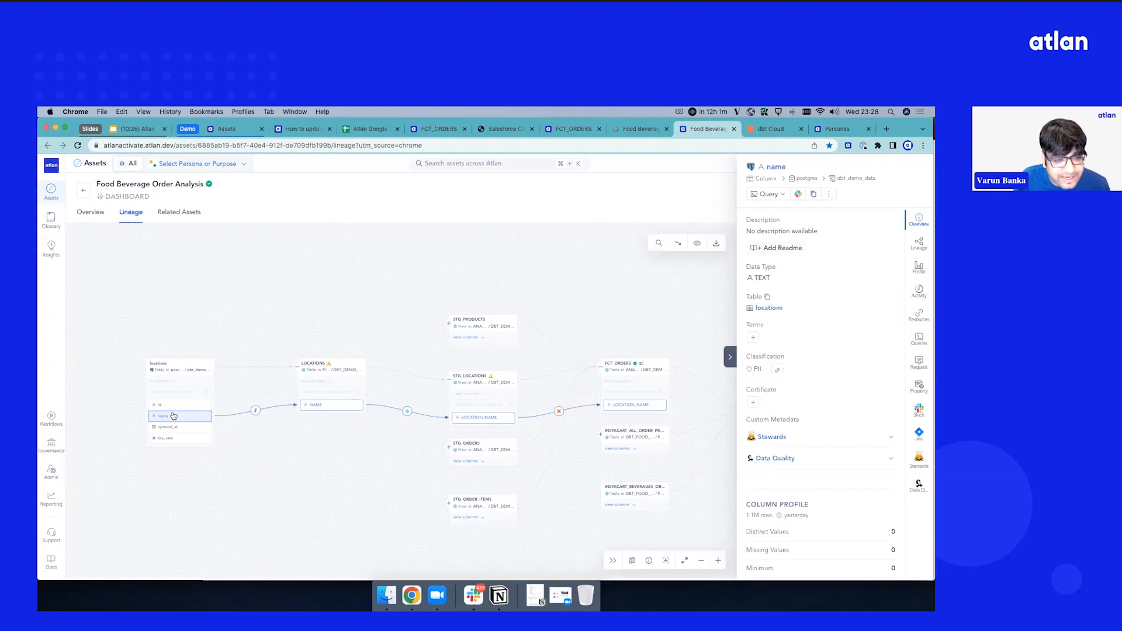
mouse_move(393, 417)
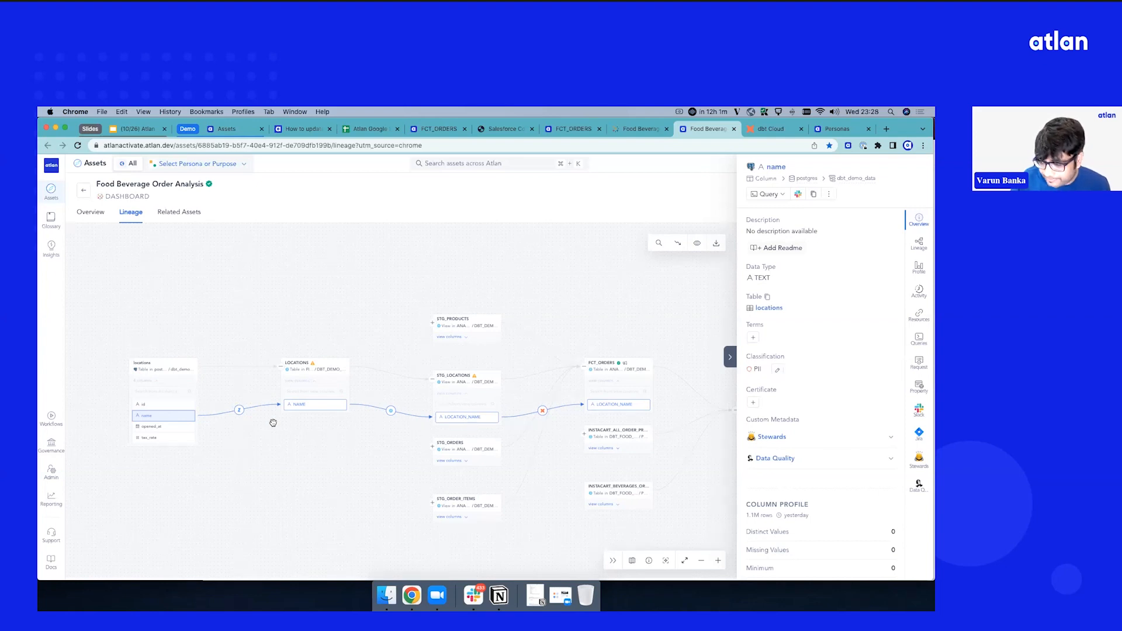
click(136, 128)
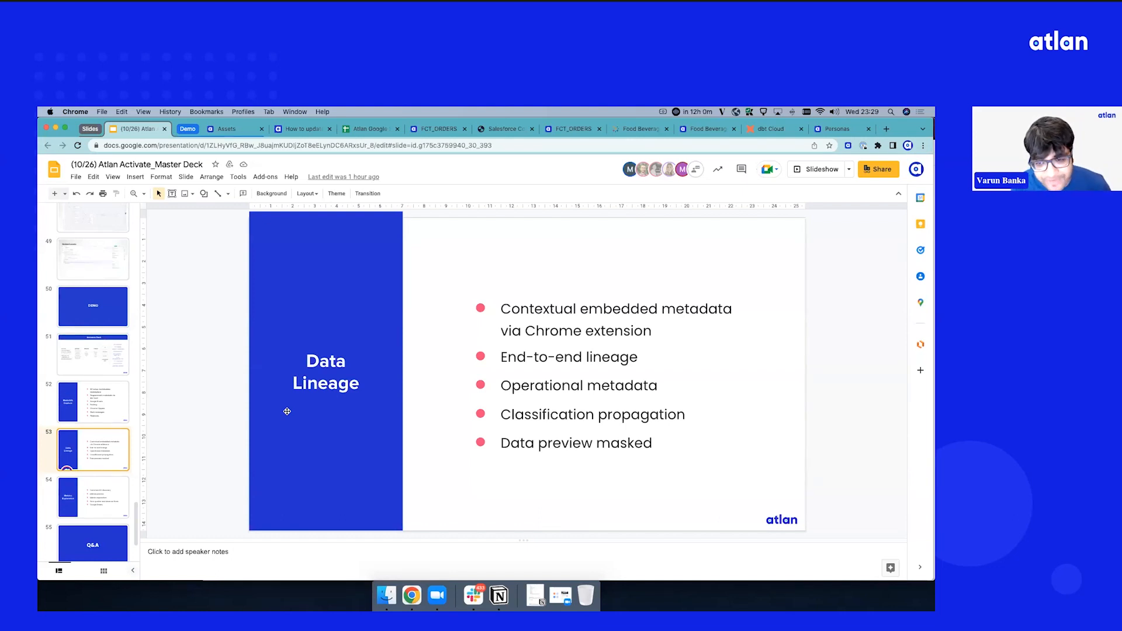
mouse_move(423, 417)
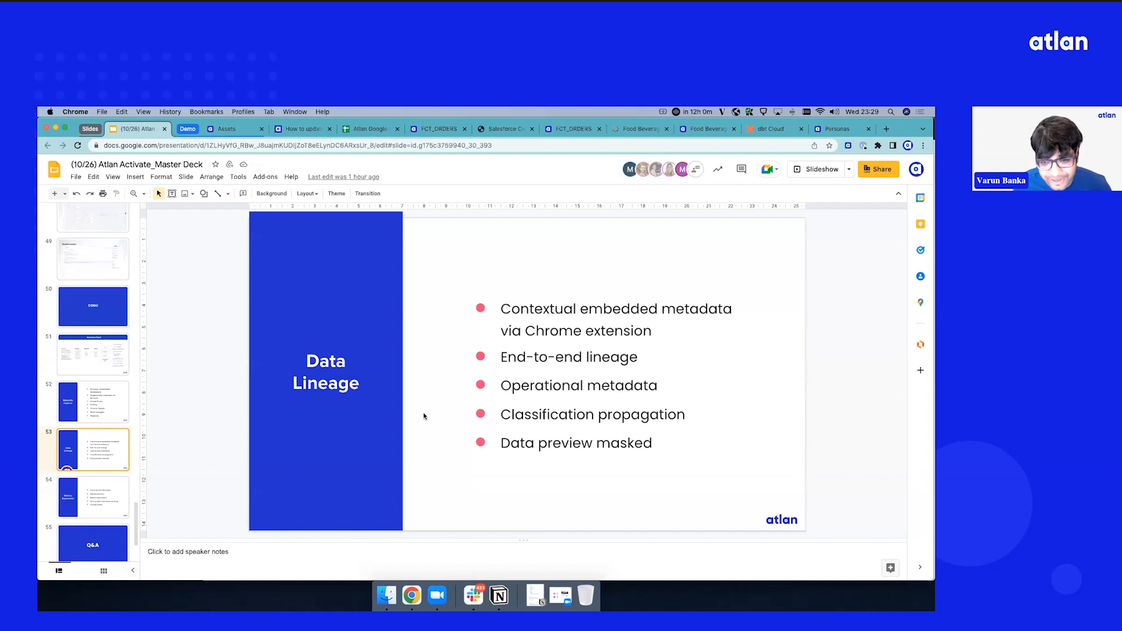